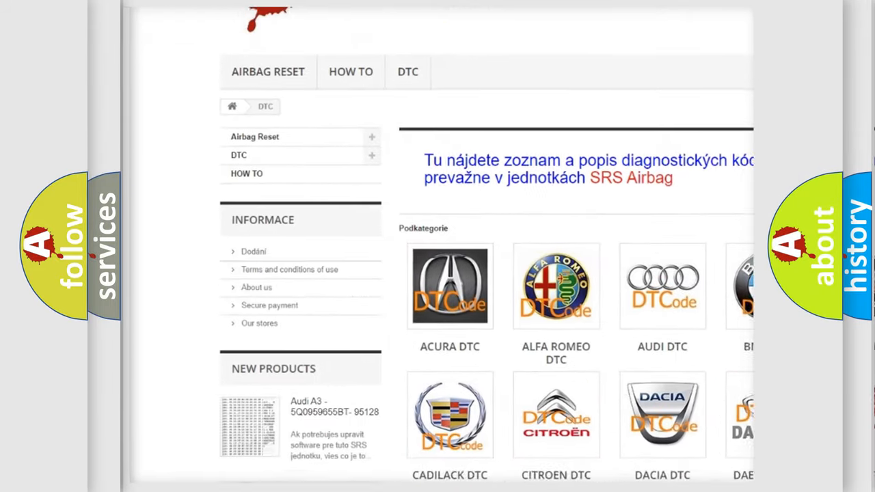
scroll(down, 3)
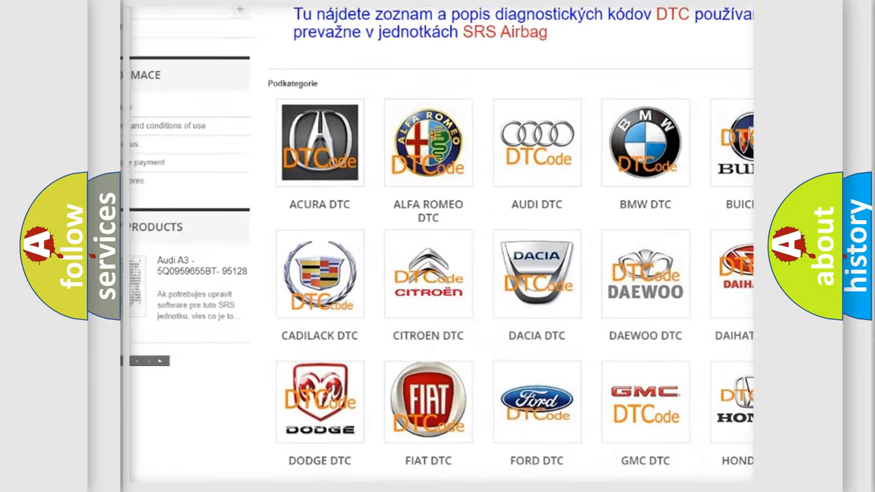
scroll(down, 3)
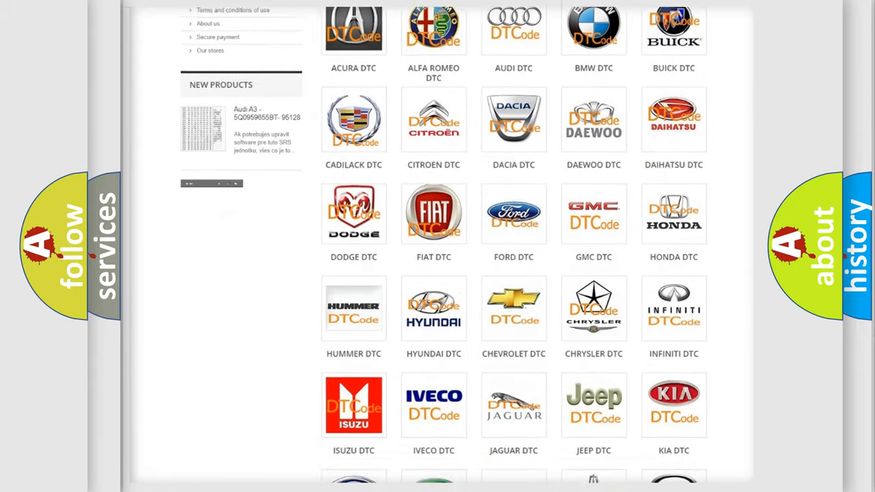
scroll(down, 3)
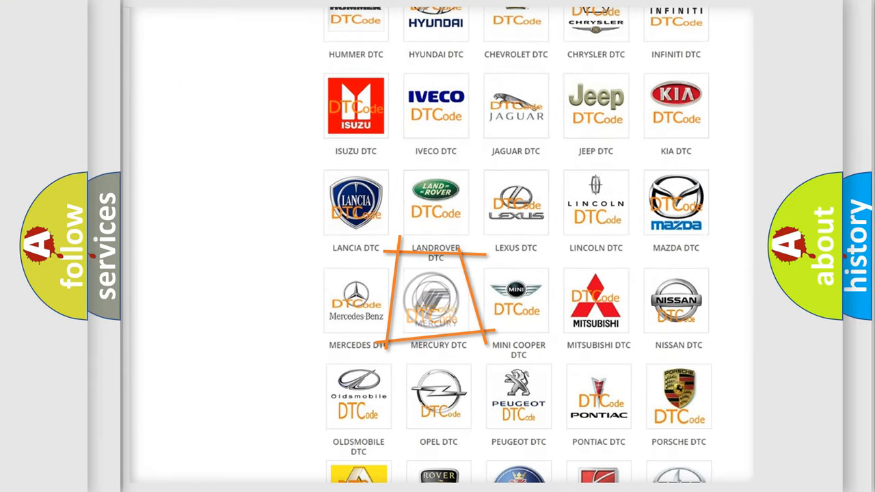